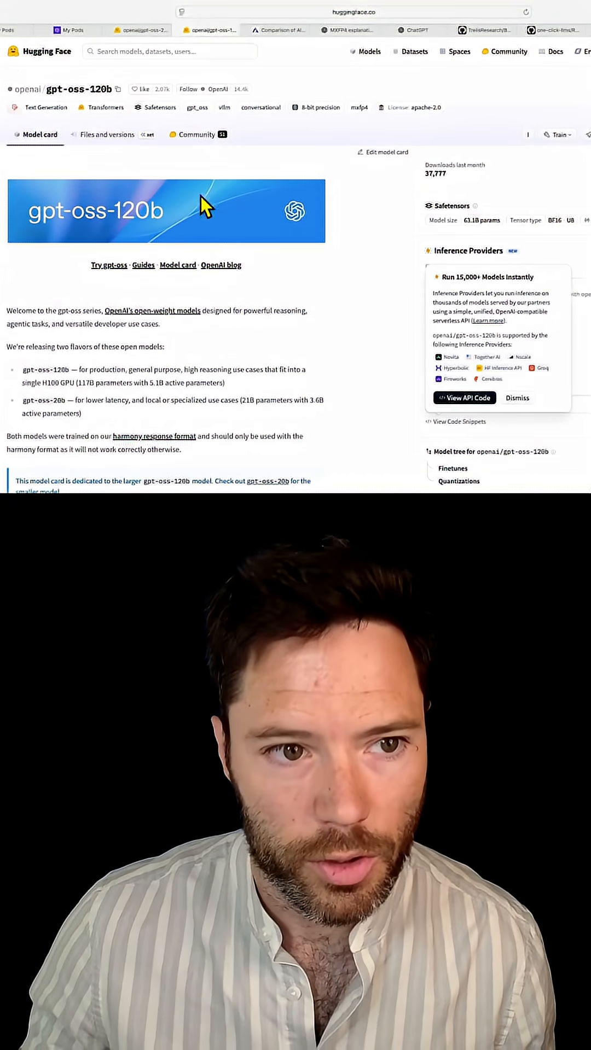
# - Dismiss the Inference Providers announcement so the gpt-oss-120b model card reads unobstructed
pyautogui.click(517, 398)
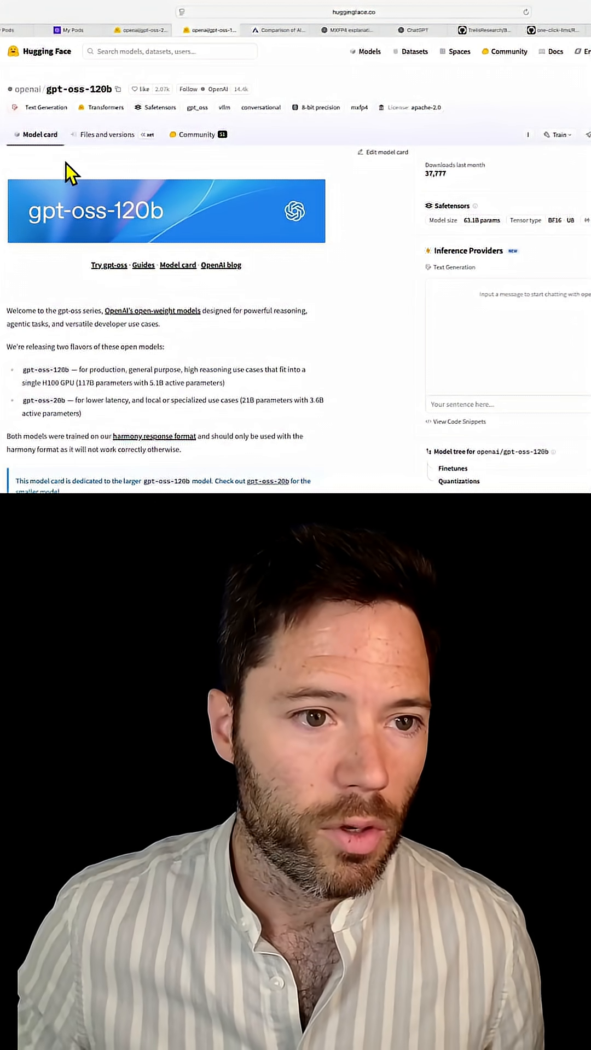
pyautogui.moveTo(351, 325)
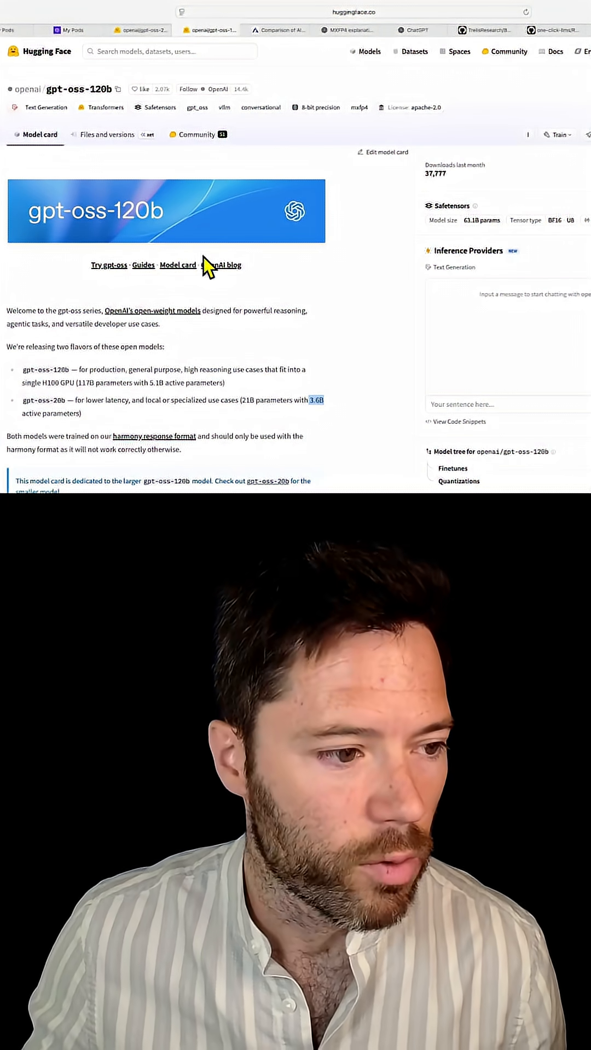
# - Switch to the Artificial Analysis 'Comparison of AI Models' tab showing the Intelligence Index chart
pyautogui.click(277, 31)
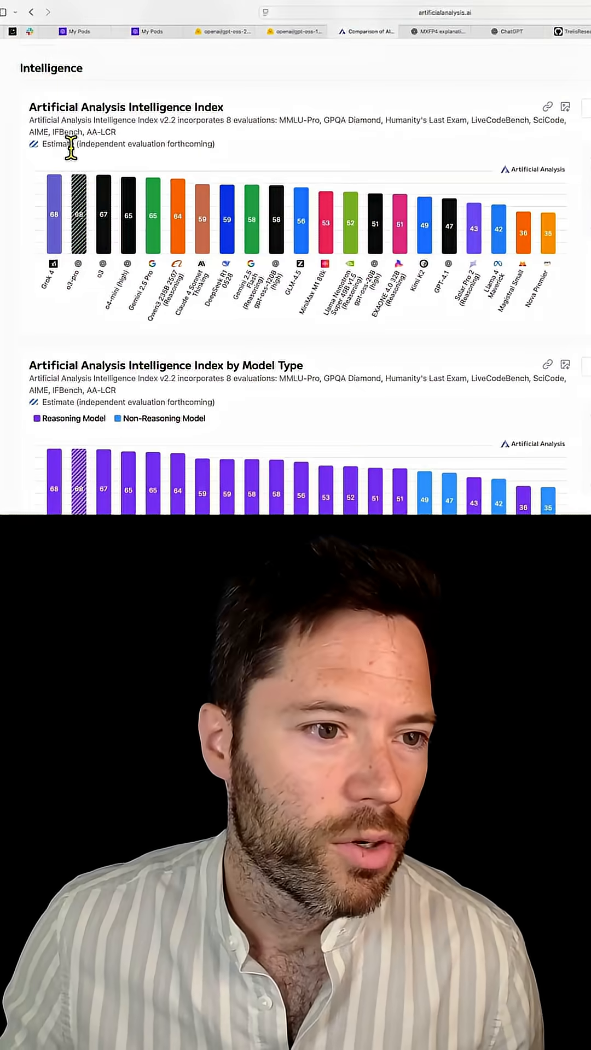
pyautogui.moveTo(348, 358)
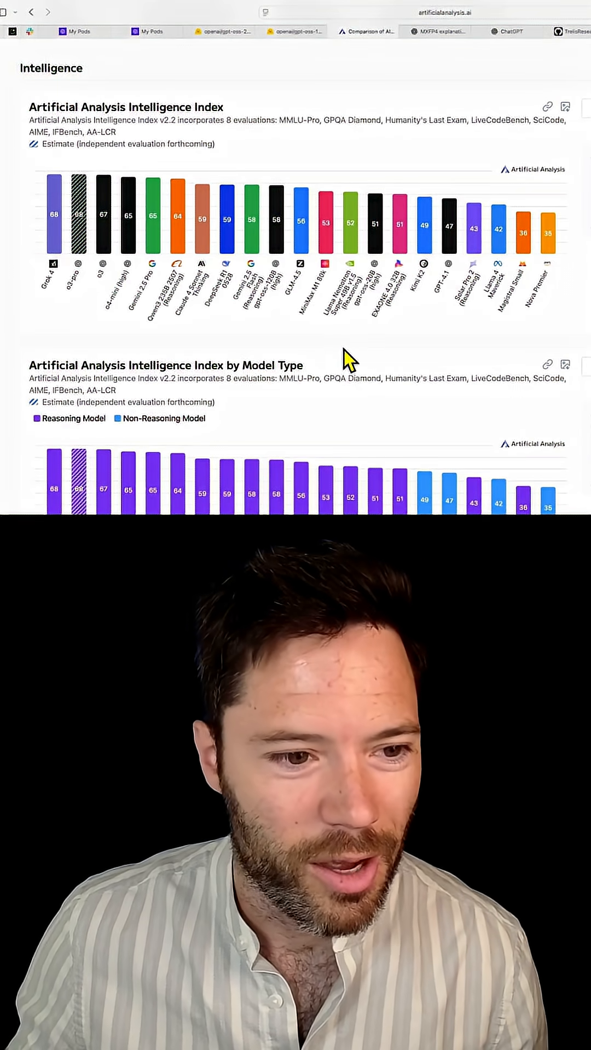
pyautogui.moveTo(84, 345)
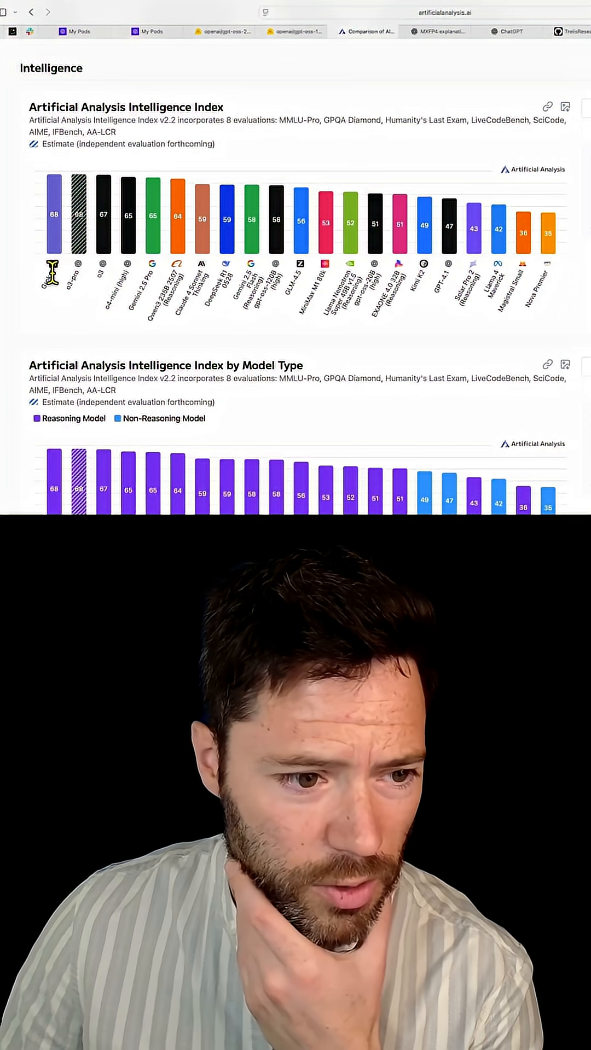
pyautogui.moveTo(128, 319)
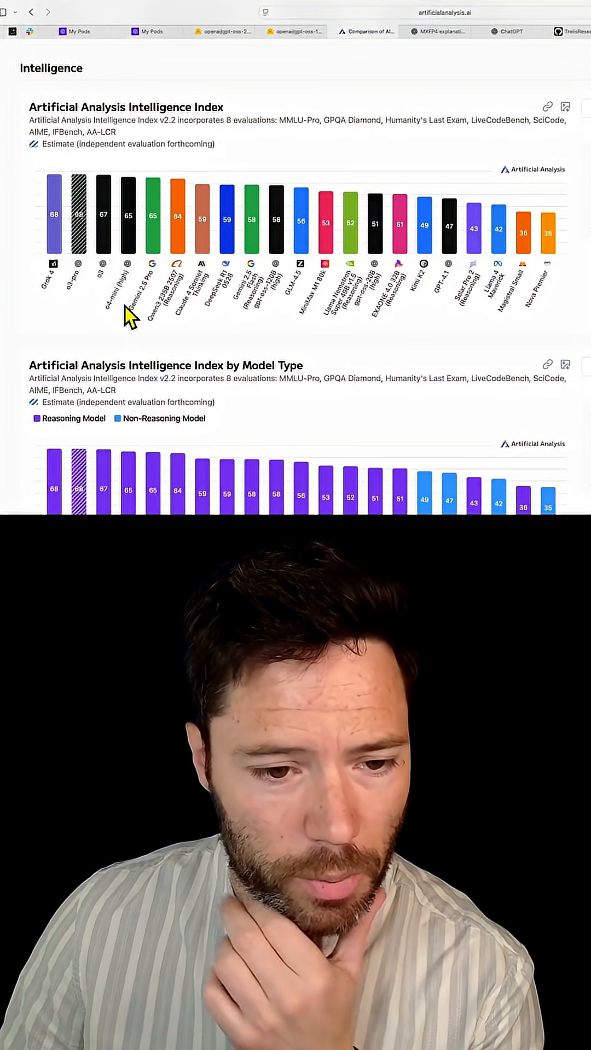
pyautogui.moveTo(341, 355)
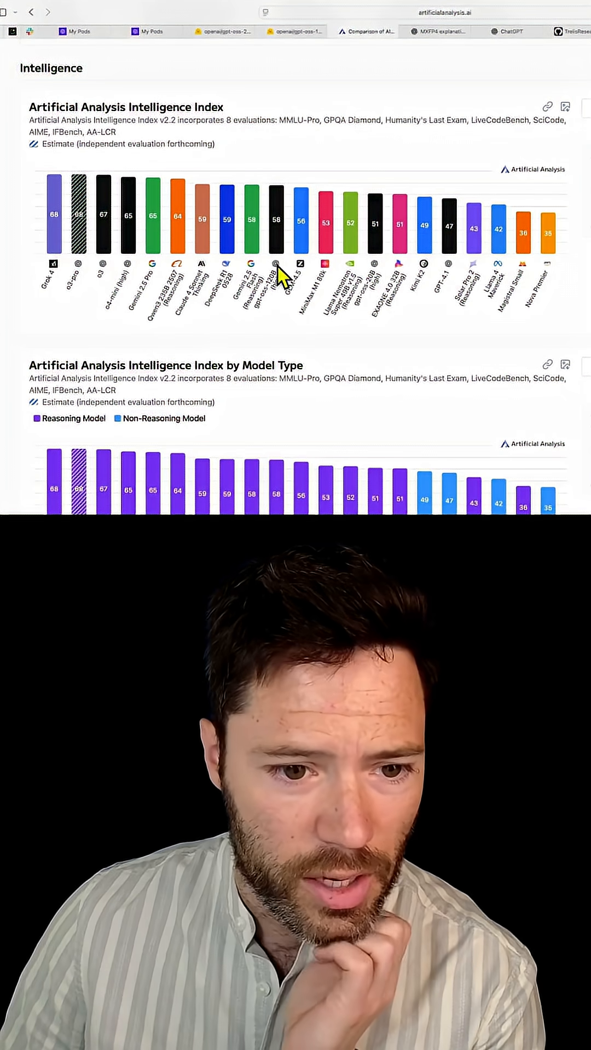
pyautogui.moveTo(273, 342)
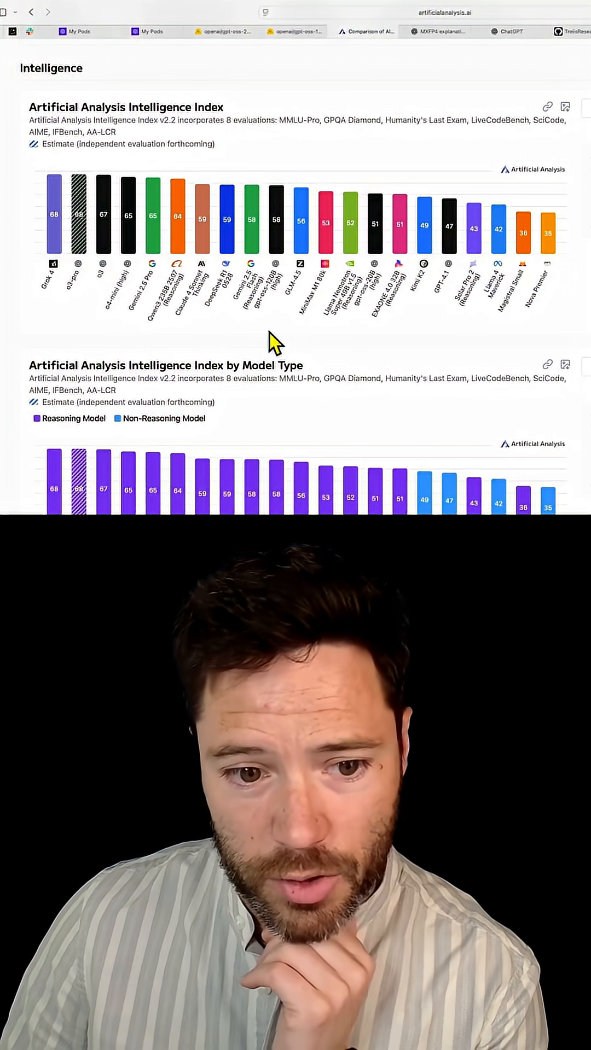
pyautogui.moveTo(228, 258)
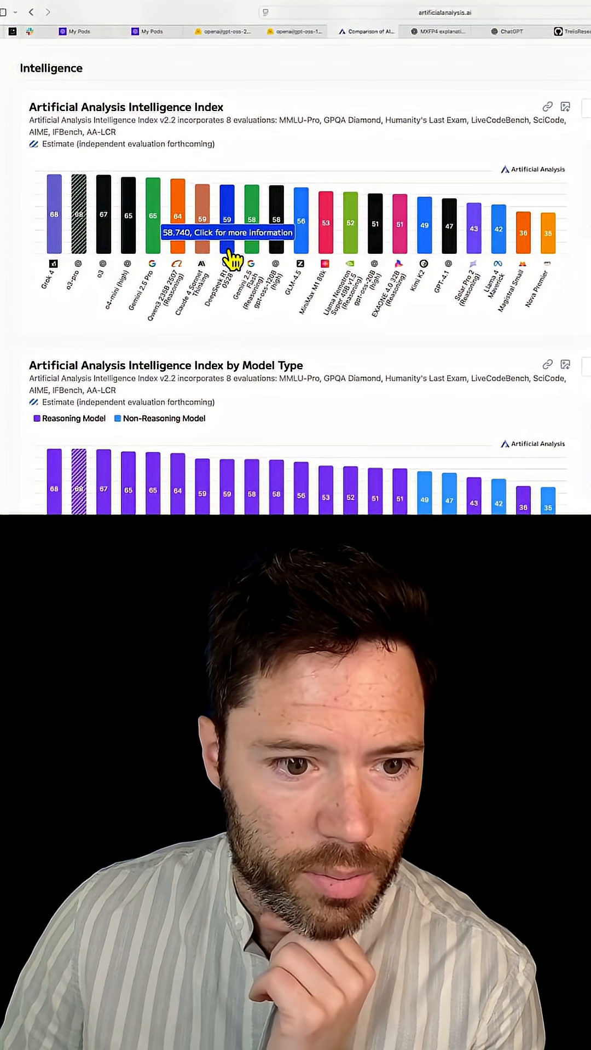
pyautogui.moveTo(278, 262)
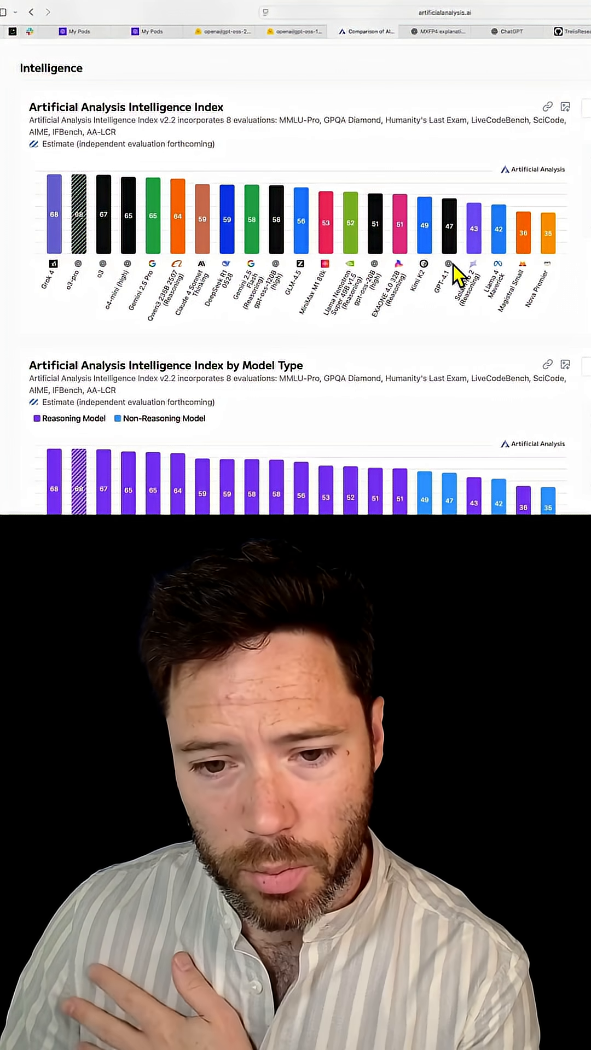
pyautogui.moveTo(445, 275)
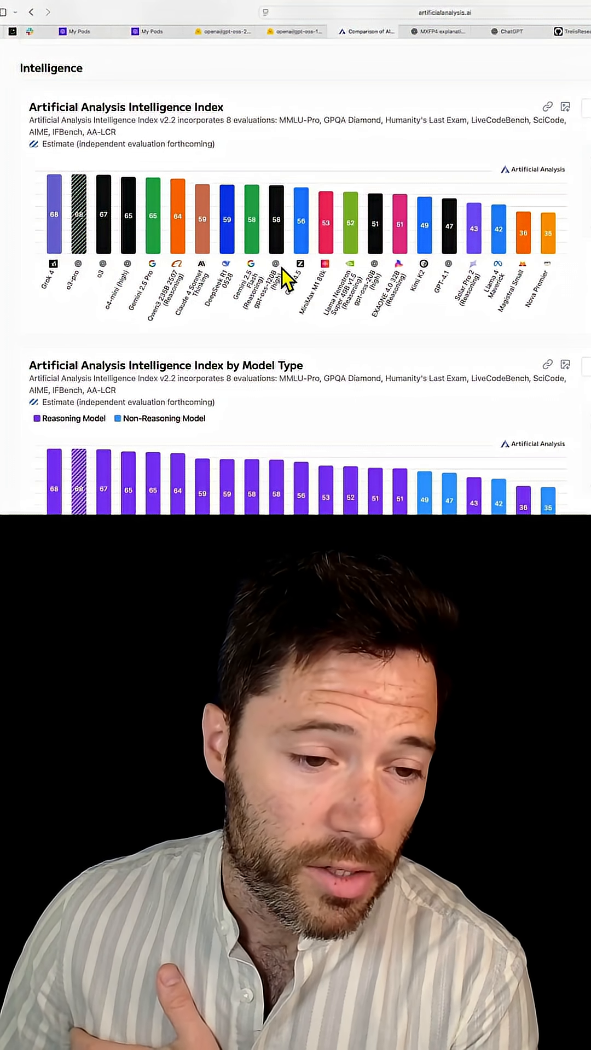
pyautogui.moveTo(151, 315)
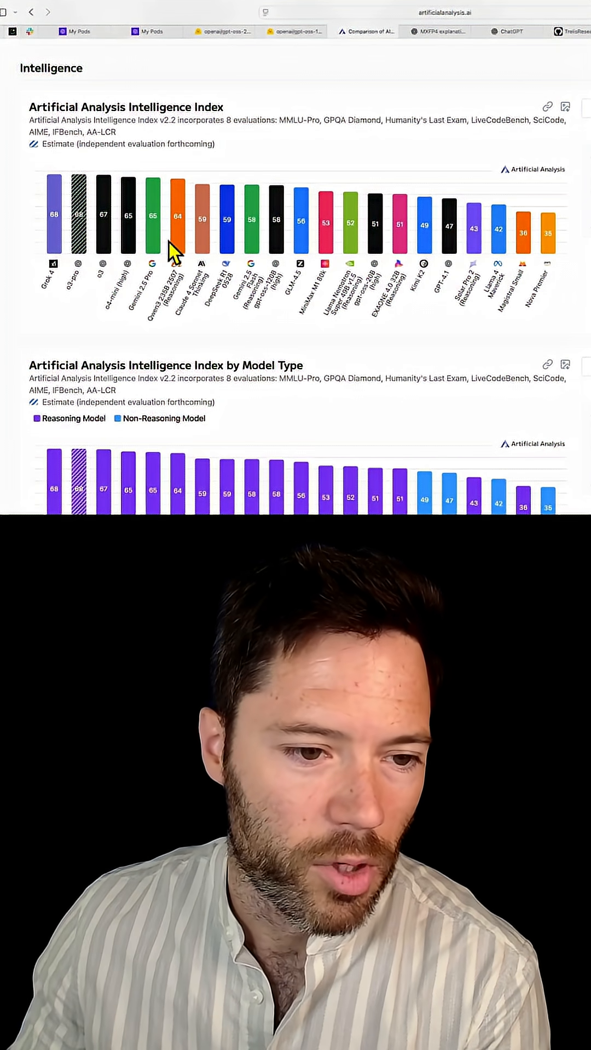
pyautogui.moveTo(315, 321)
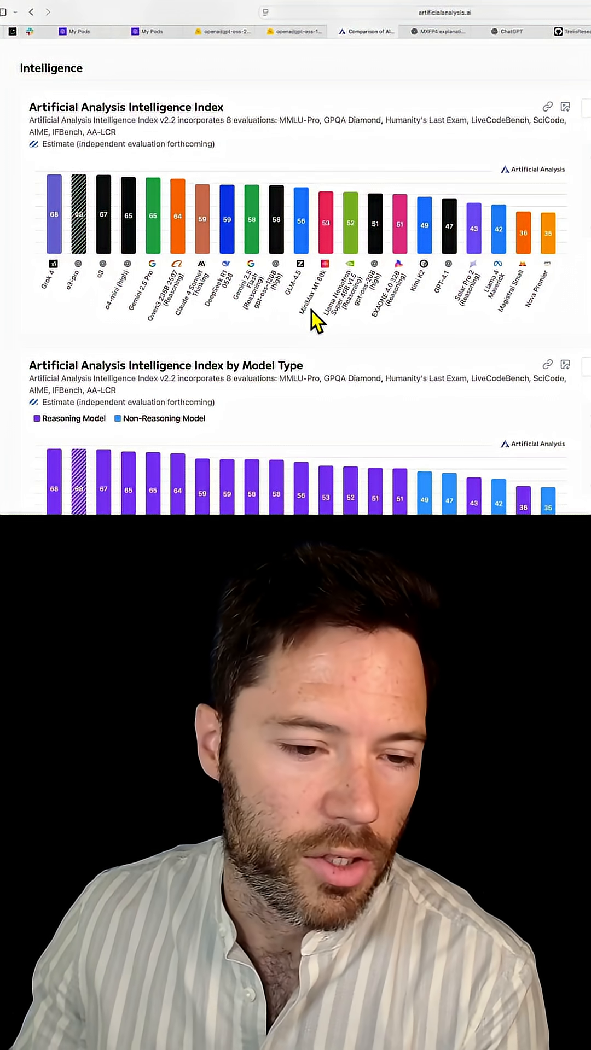
pyautogui.moveTo(278, 271)
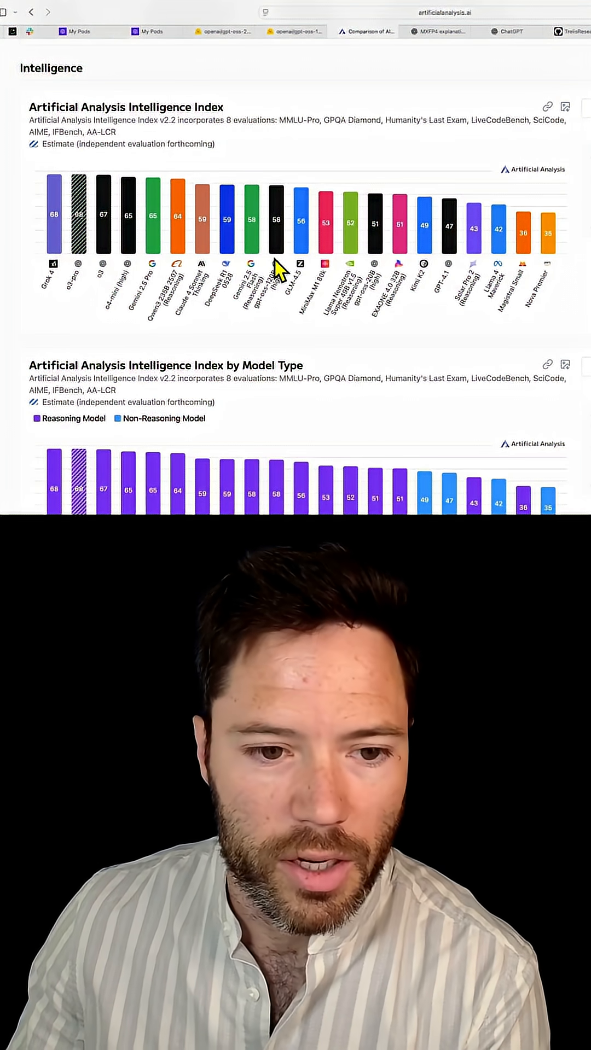